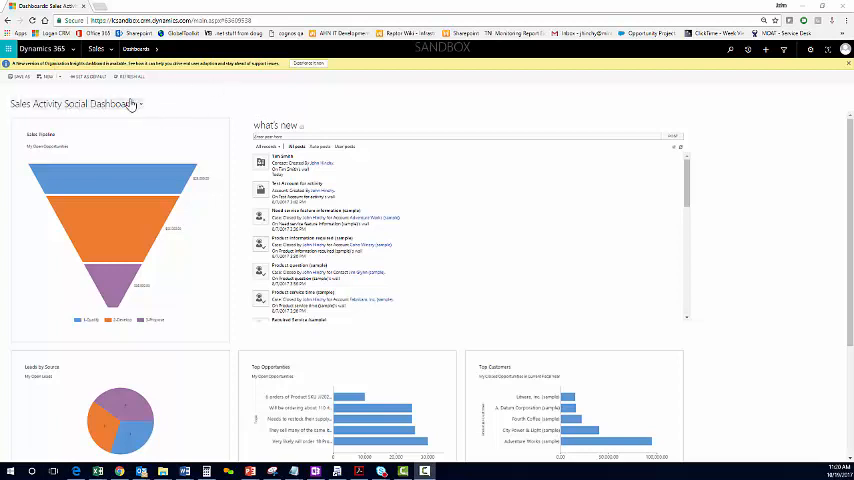
pyautogui.moveTo(247, 120)
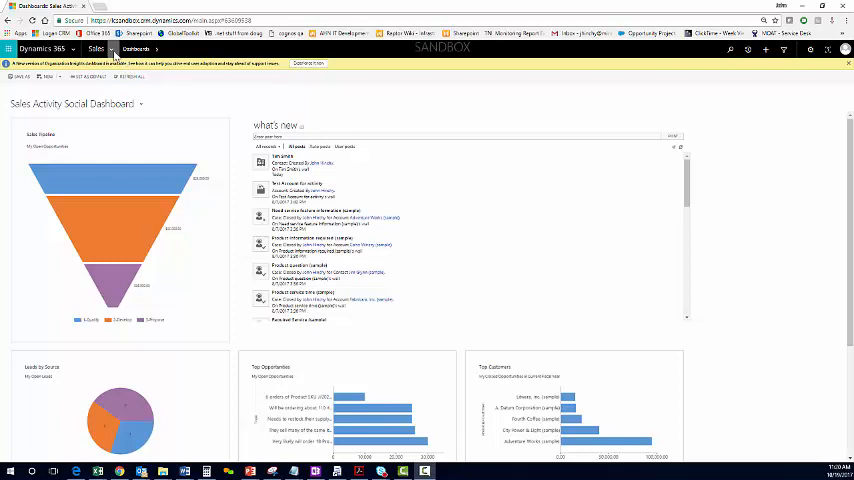
# Step: Go from the Sales menu to the My Active Accounts list
pyautogui.click(96, 49)
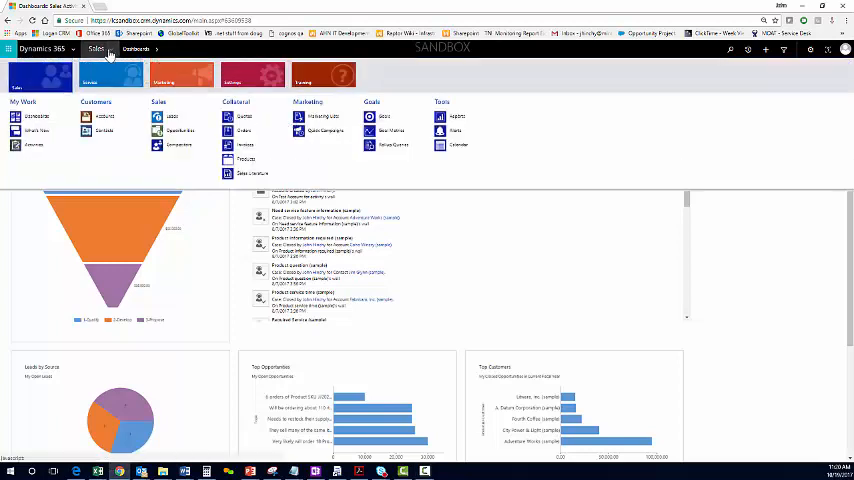
pyautogui.click(104, 118)
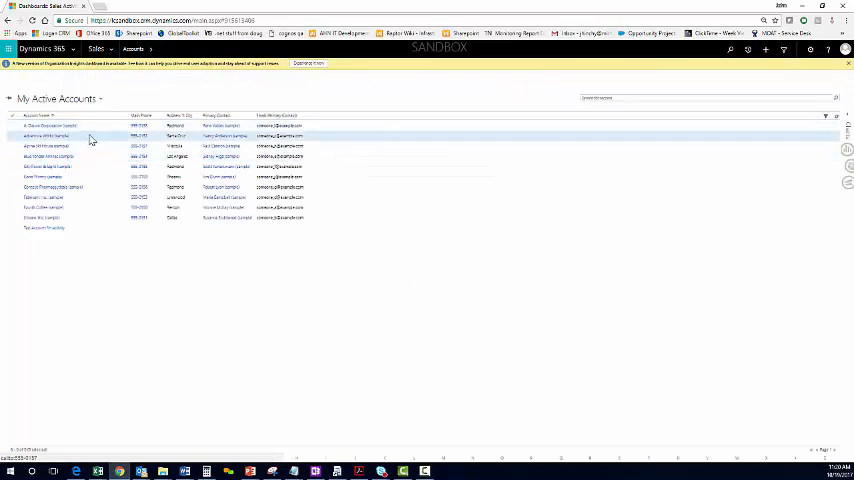
# Step: Open A. Datum Corporation (sample) and review its Activities, then its Posts
pyautogui.click(48, 125)
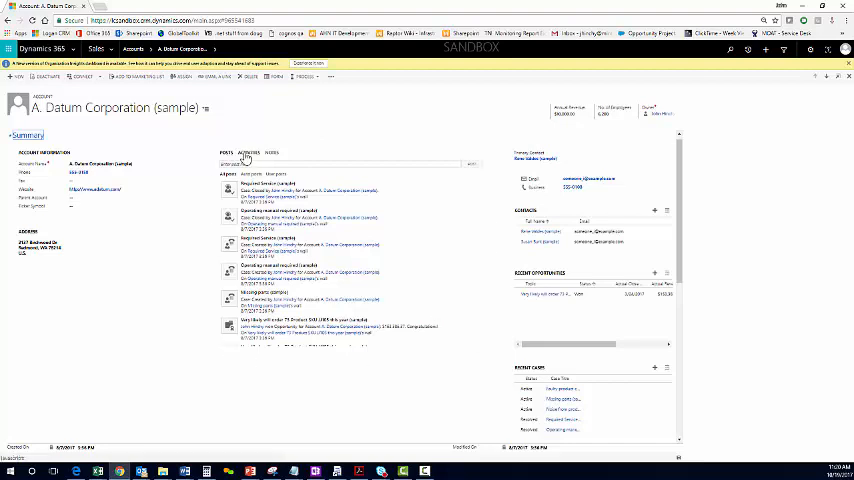
pyautogui.click(248, 153)
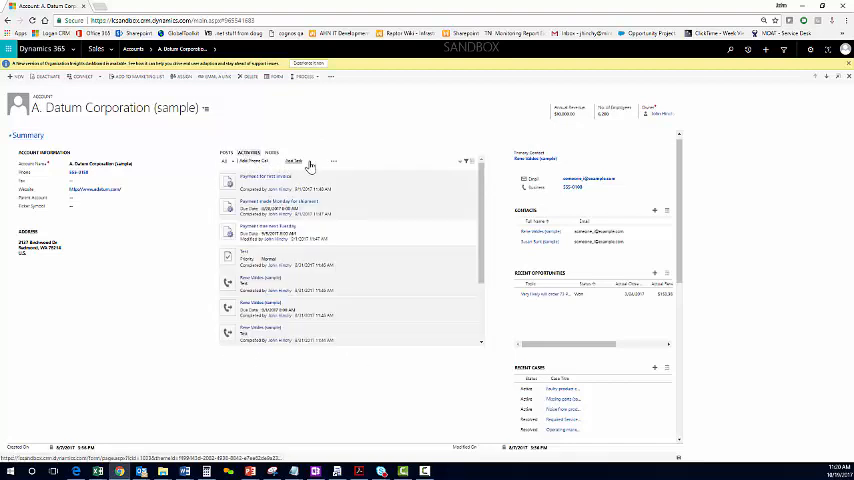
pyautogui.moveTo(333, 163)
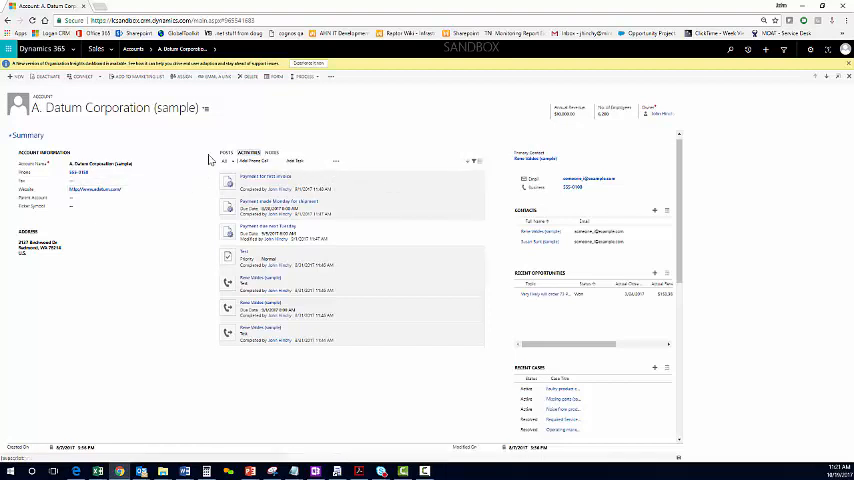
pyautogui.click(226, 153)
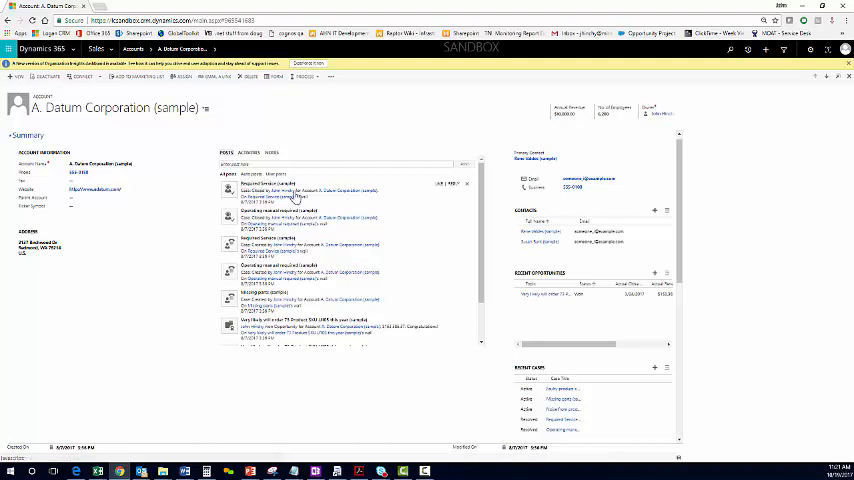
pyautogui.moveTo(310, 205)
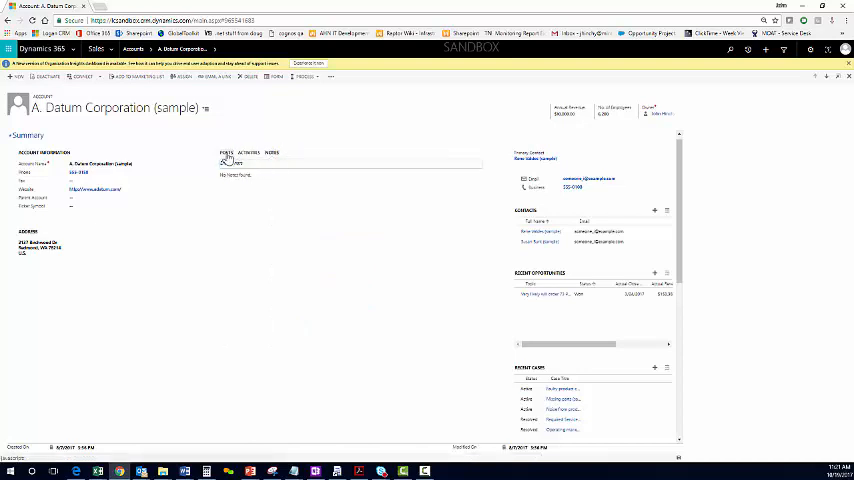
pyautogui.click(226, 152)
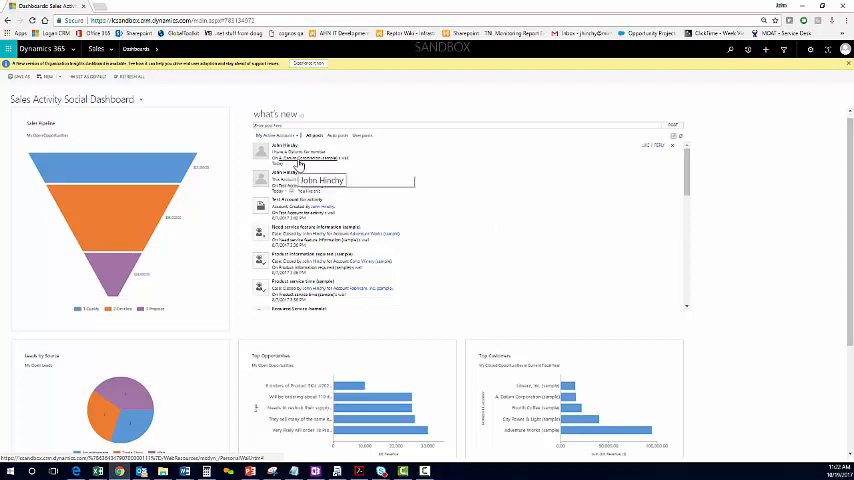
# Step: Open A. Datum Corporation from the What's New post, review its posts, then show the Sales menu
pyautogui.click(299, 164)
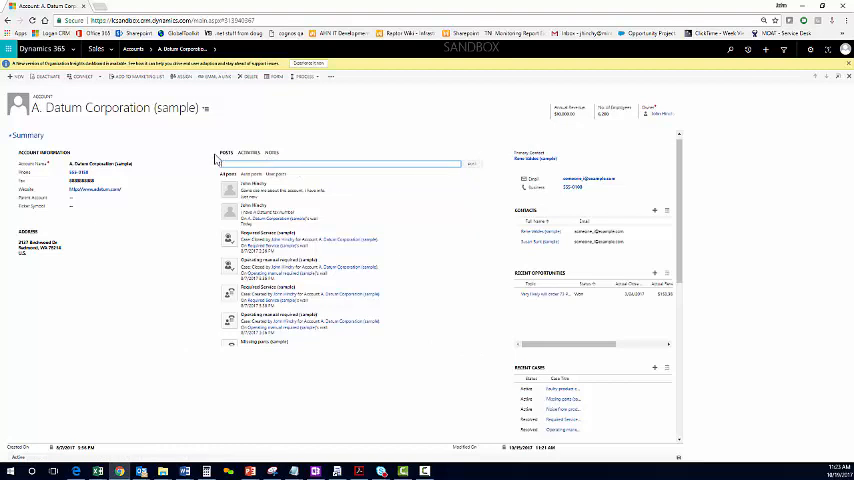
pyautogui.moveTo(228, 226)
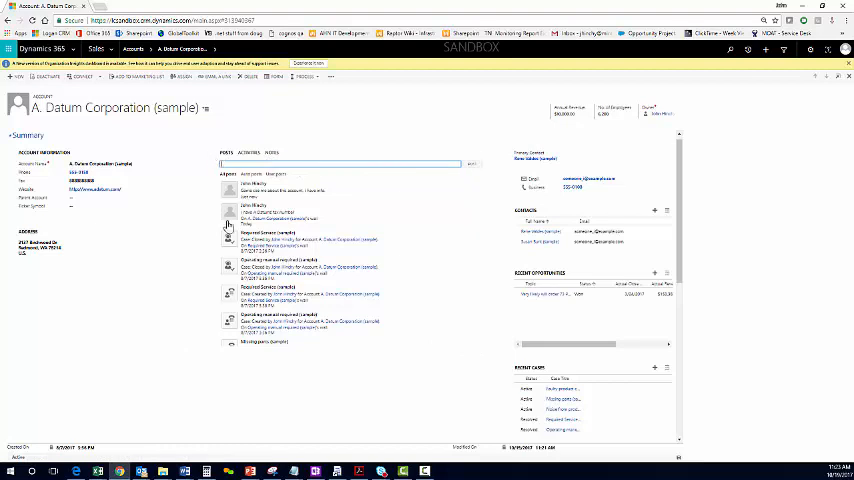
pyautogui.click(96, 49)
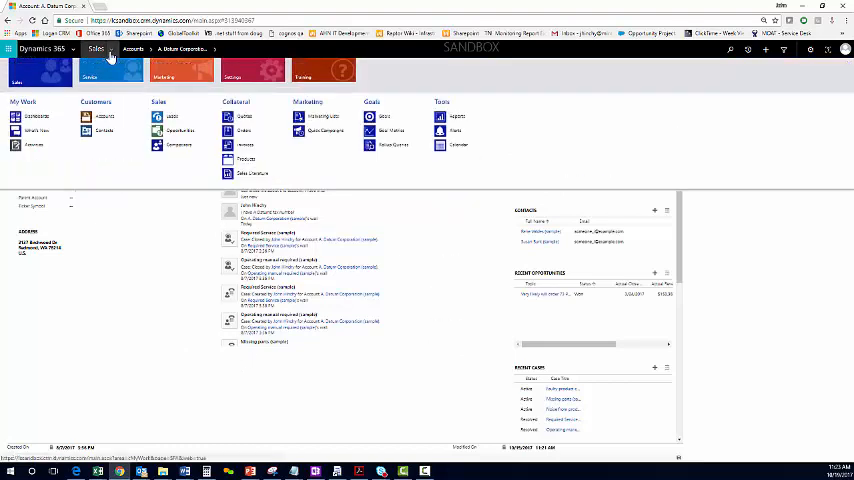